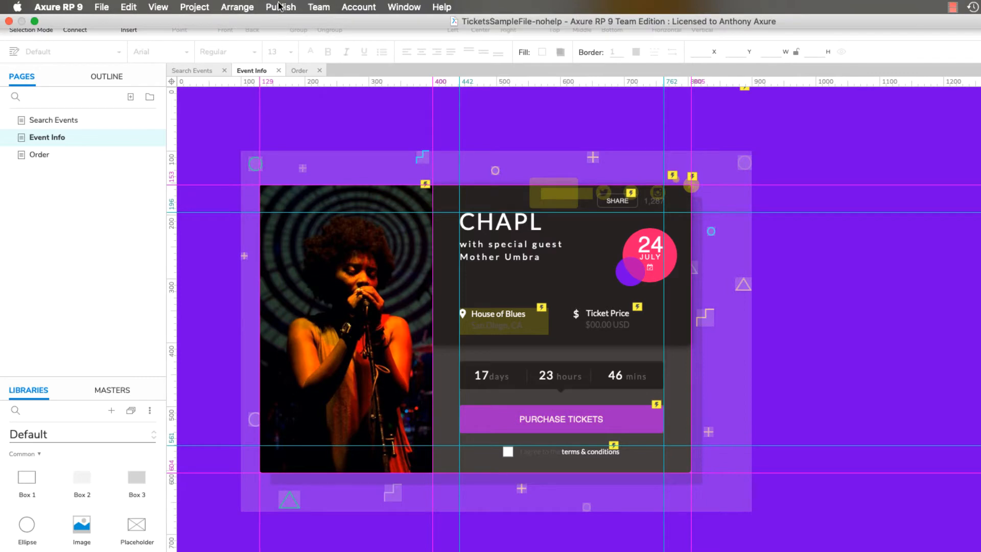
# Create a team project named 'Ticketing App' on Axure Cloud from the current file.
pyautogui.click(319, 6)
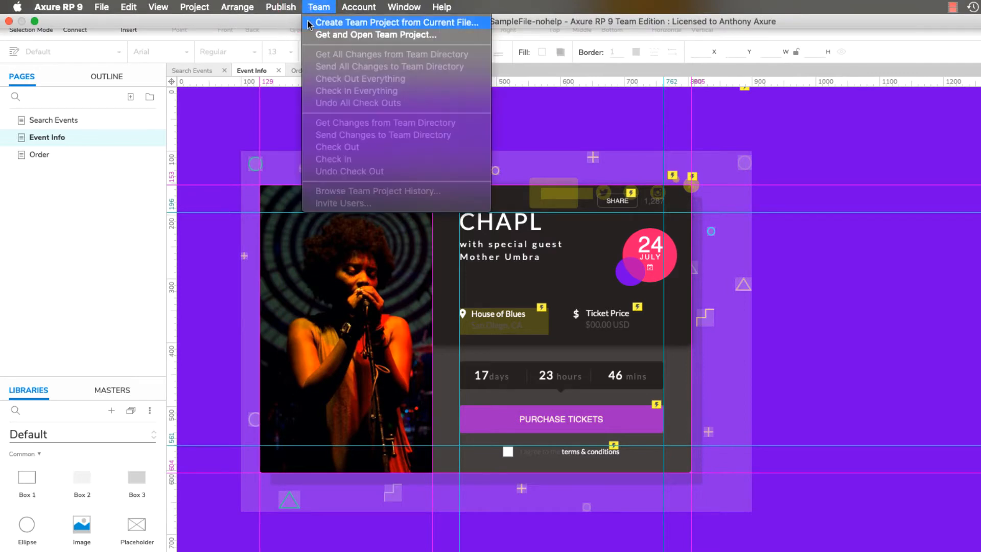
pyautogui.click(400, 22)
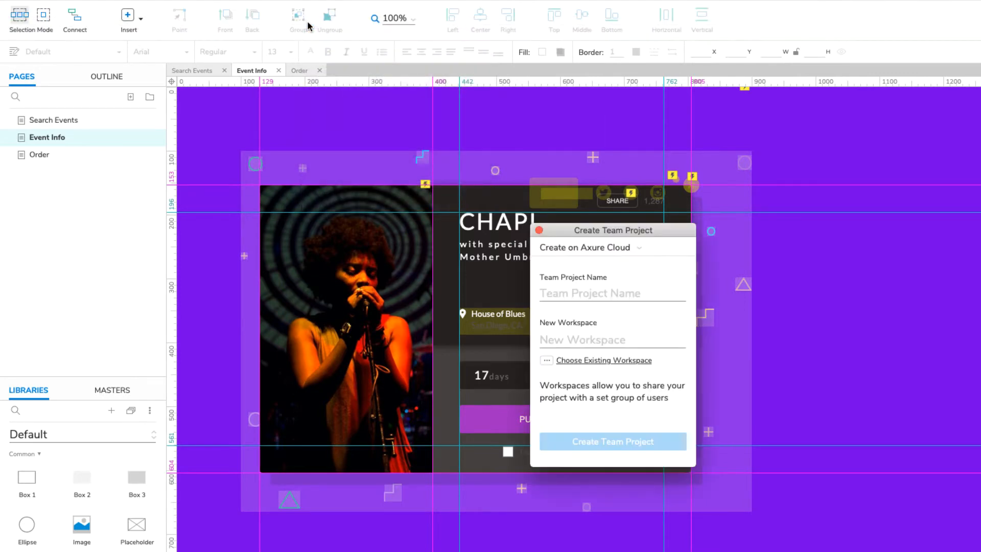
pyautogui.click(591, 293)
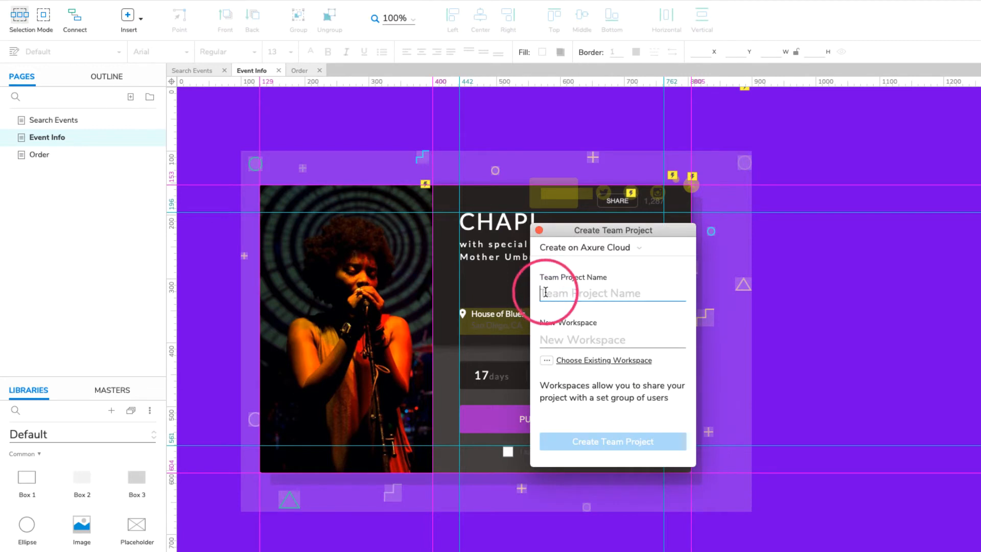
pyautogui.write('Ticketing App')
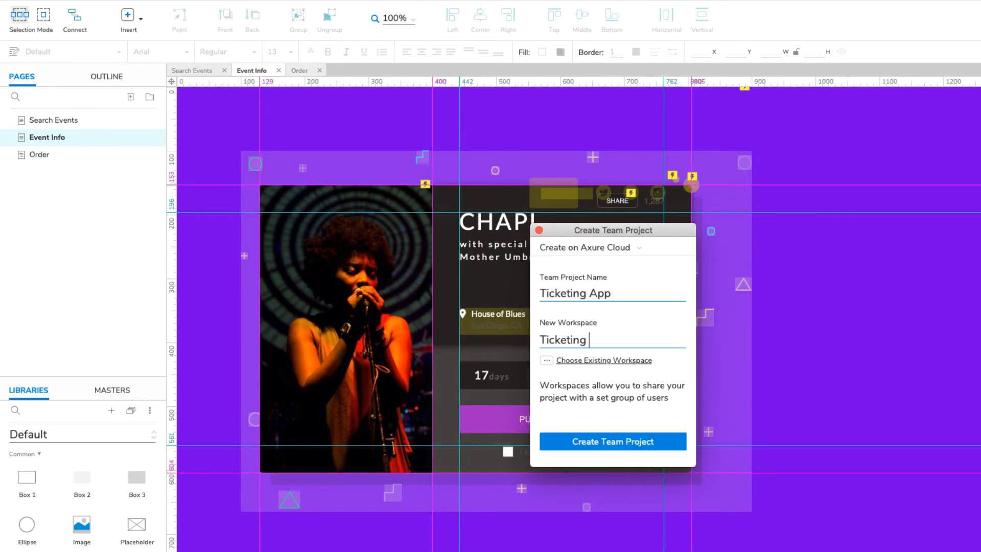
pyautogui.write('App')
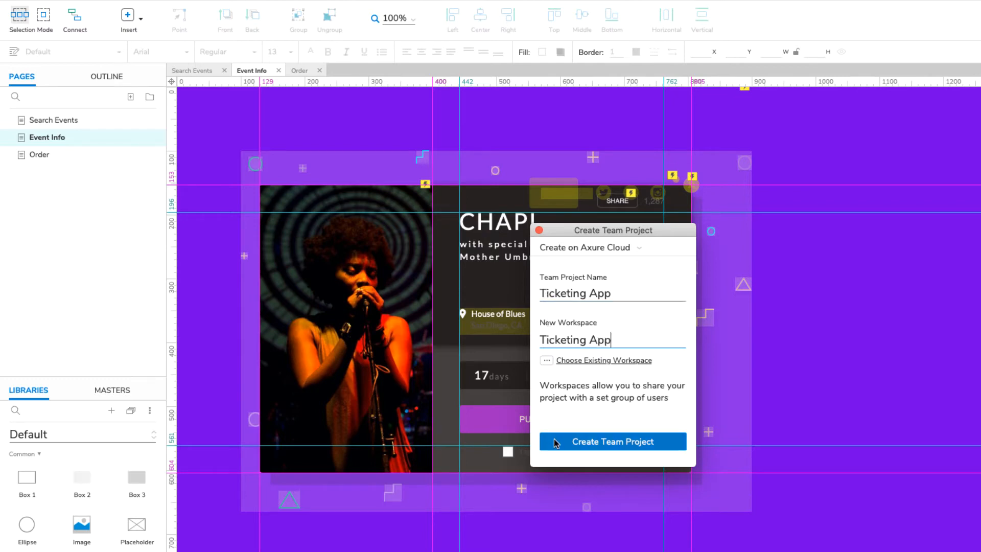
pyautogui.click(612, 441)
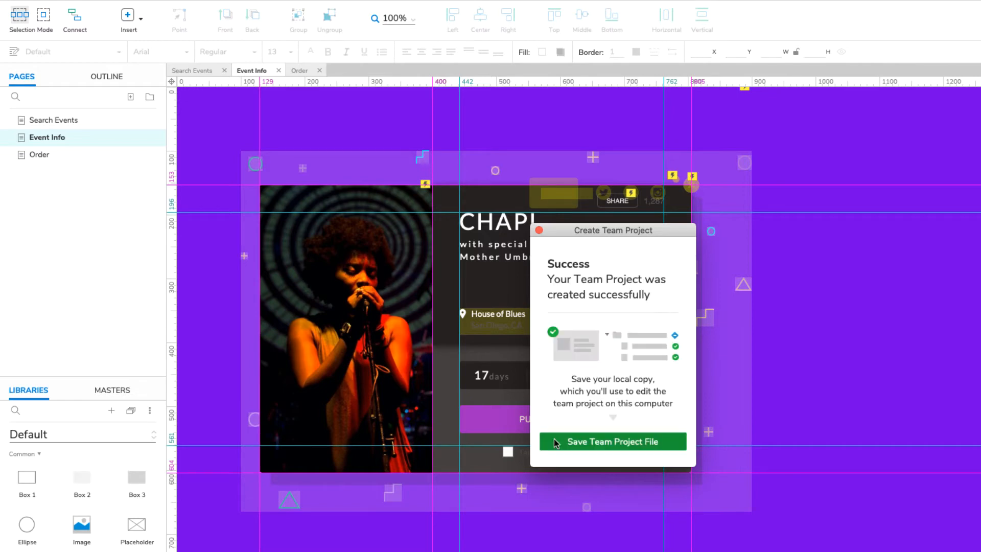
# Save the local copy of the Ticketing App team project file.
pyautogui.click(611, 441)
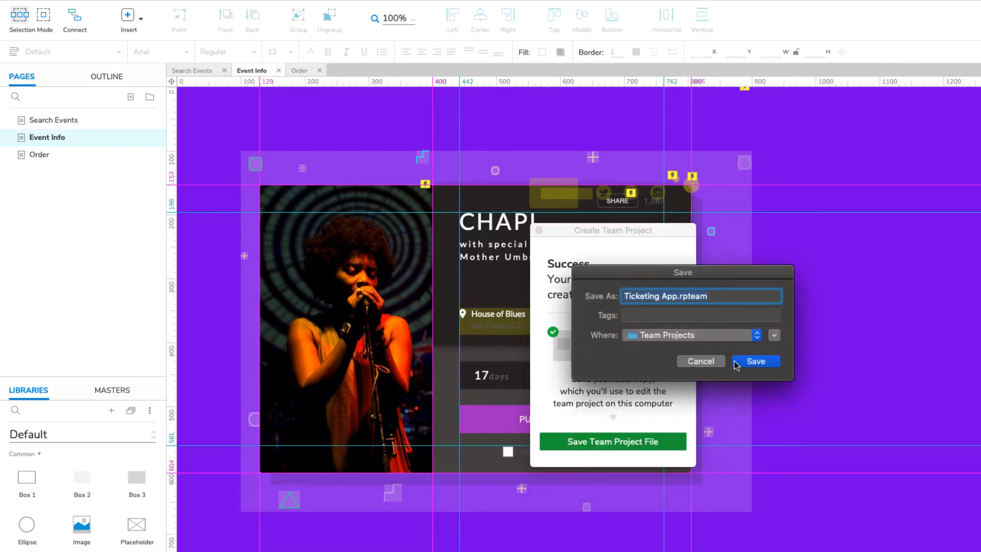
pyautogui.click(755, 361)
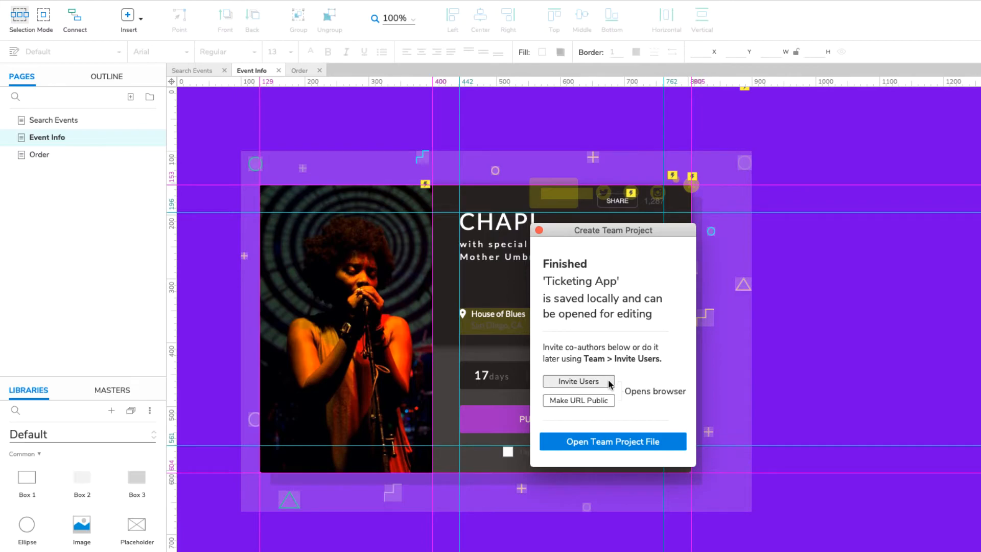
# Invite collaborators (johanna@...) to the Ticketing App workspace.
pyautogui.click(578, 381)
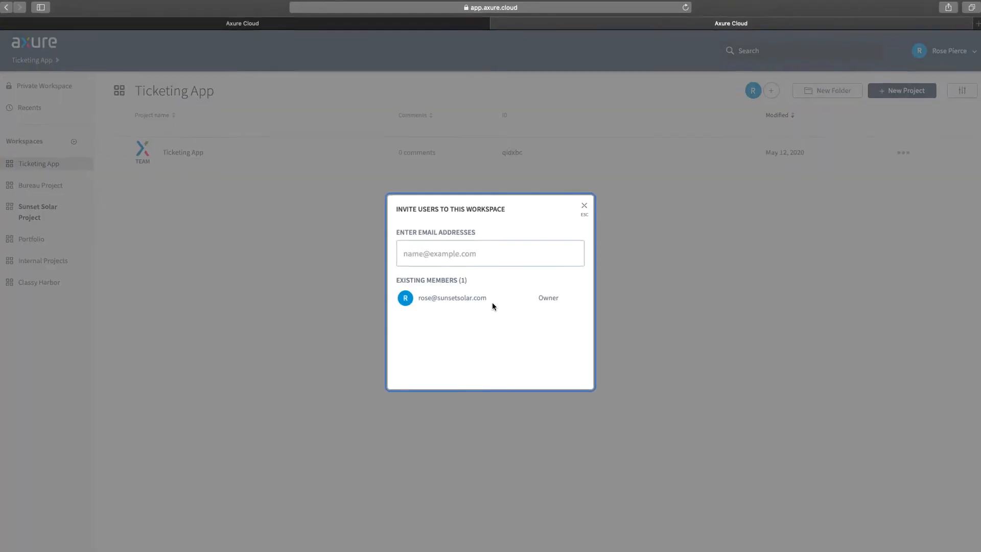
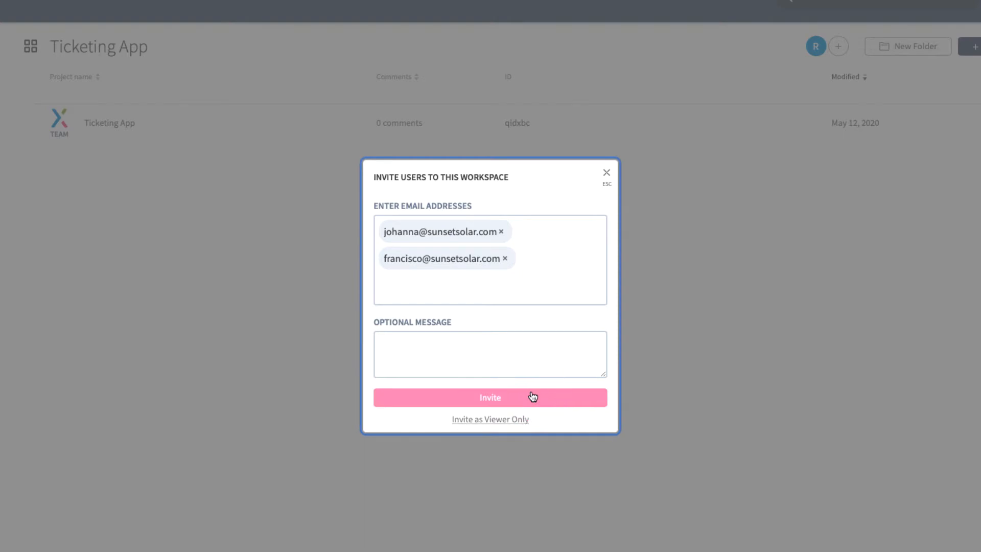
pyautogui.click(491, 397)
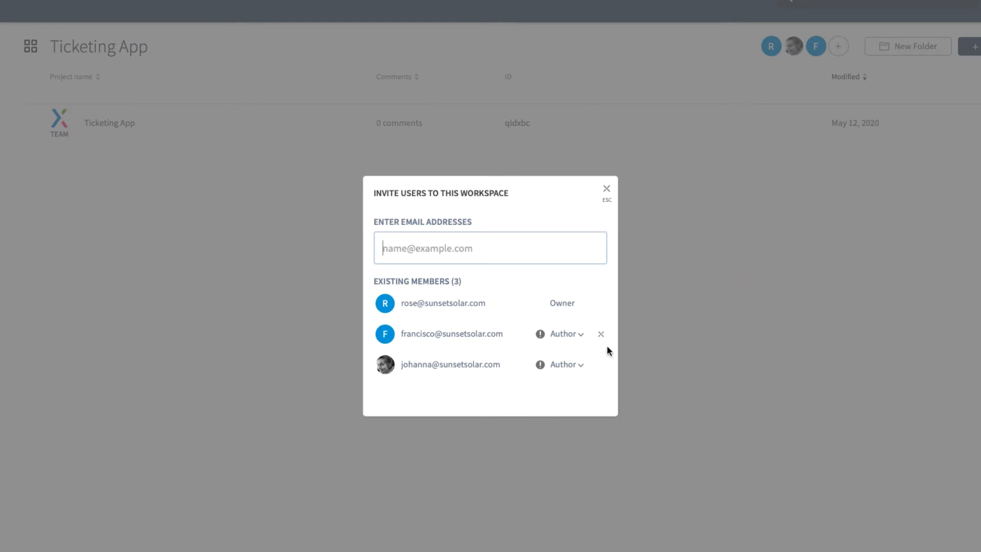
pyautogui.moveTo(600, 334)
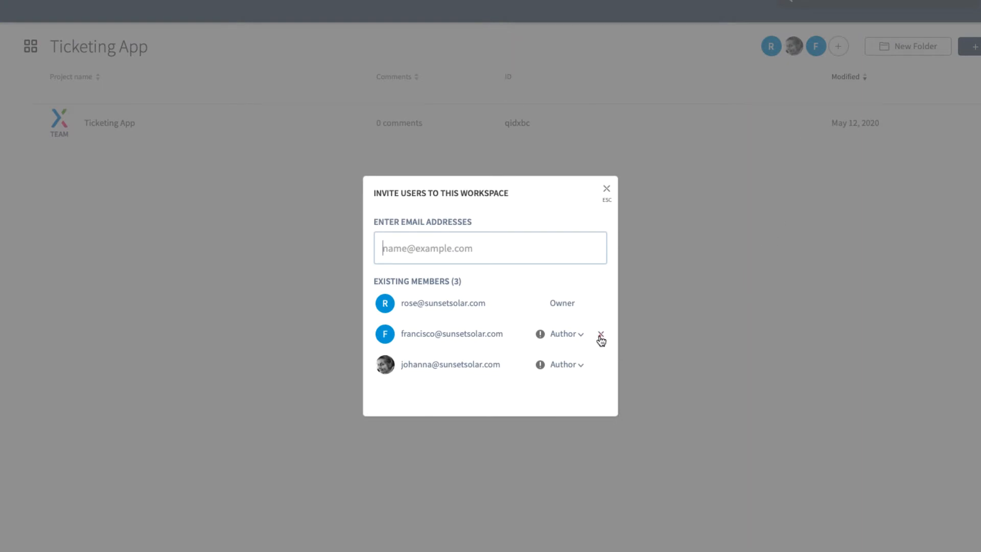
# Remove one invited member and set the remaining collaborator's role to Author.
pyautogui.click(601, 333)
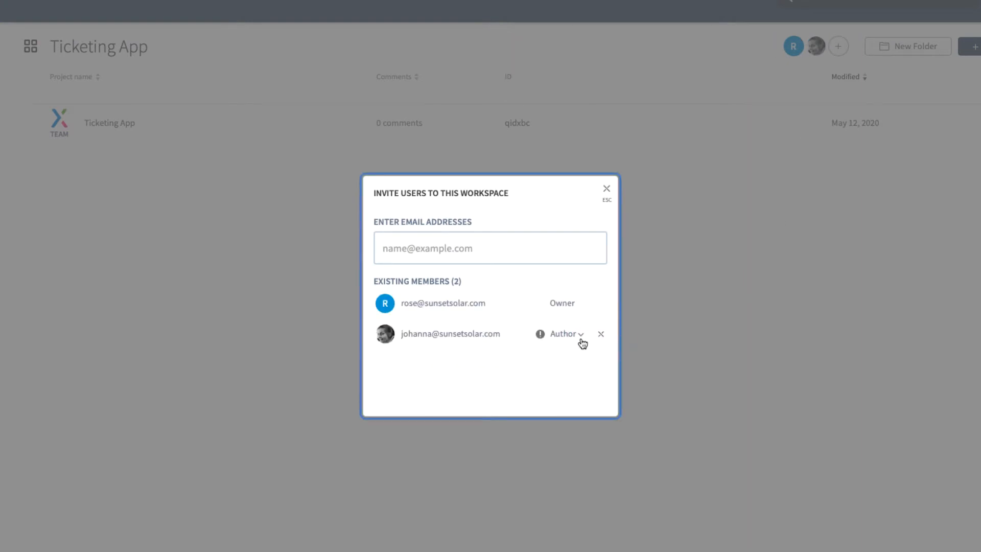
pyautogui.click(563, 333)
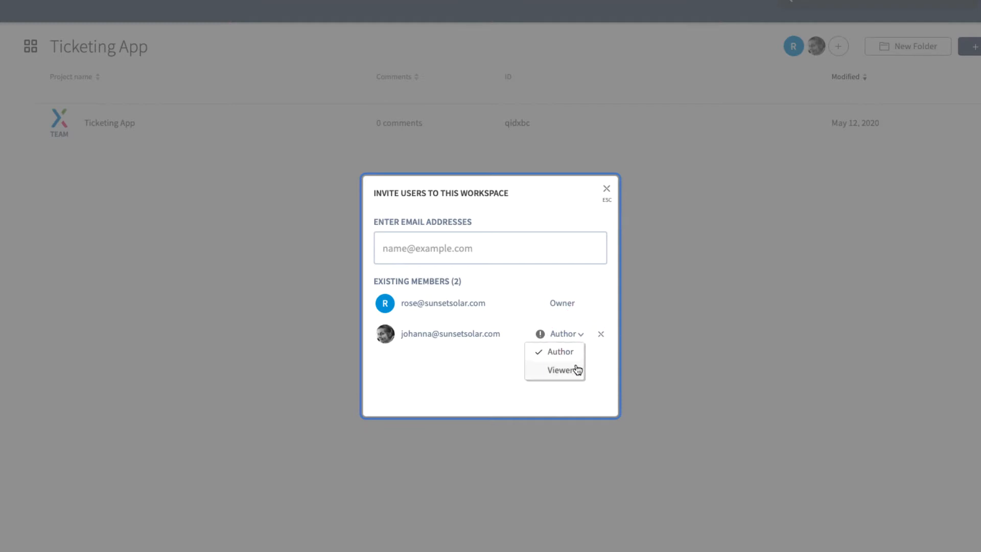
pyautogui.click(559, 370)
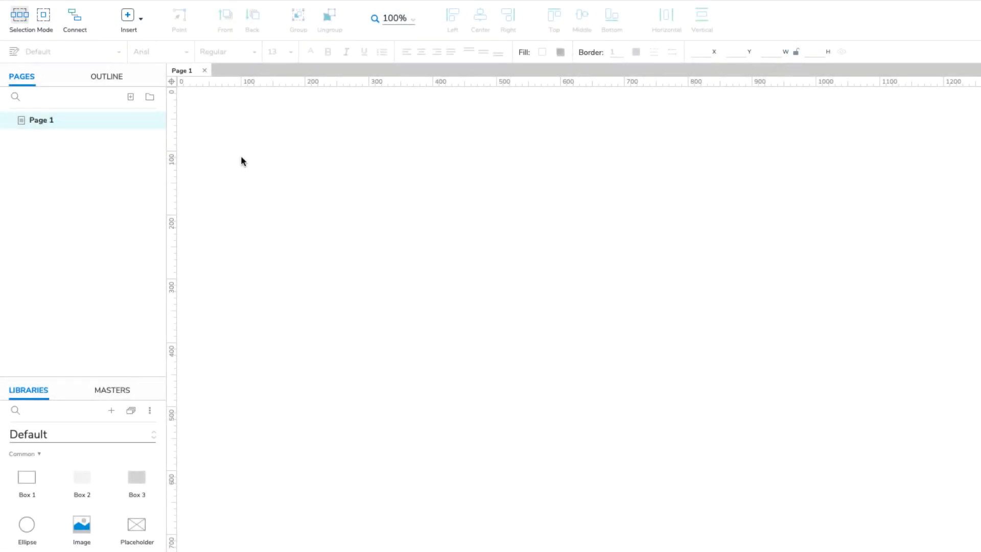
pyautogui.moveTo(209, 25)
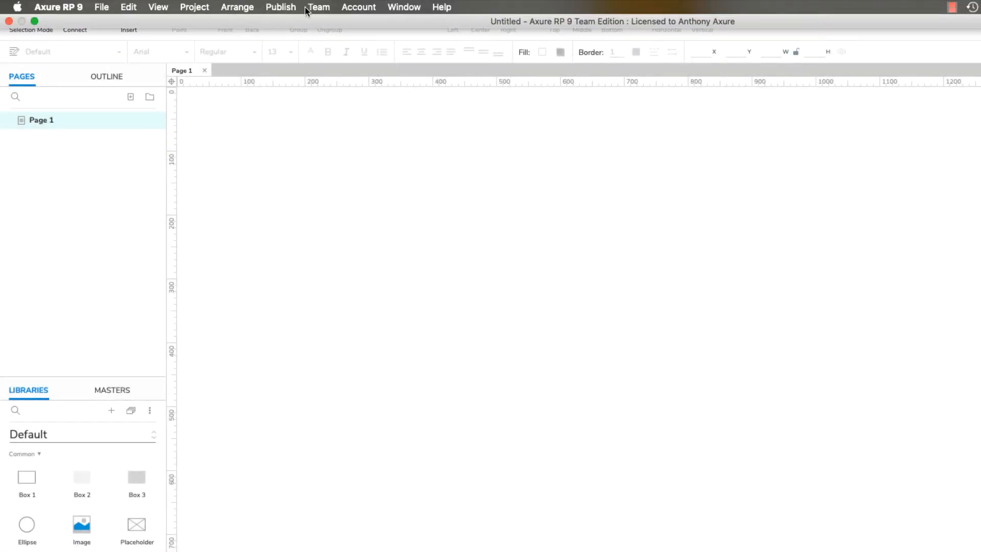
# Get and open the Ticketing App (QIDXBC) team project from Axure Cloud.
pyautogui.click(319, 6)
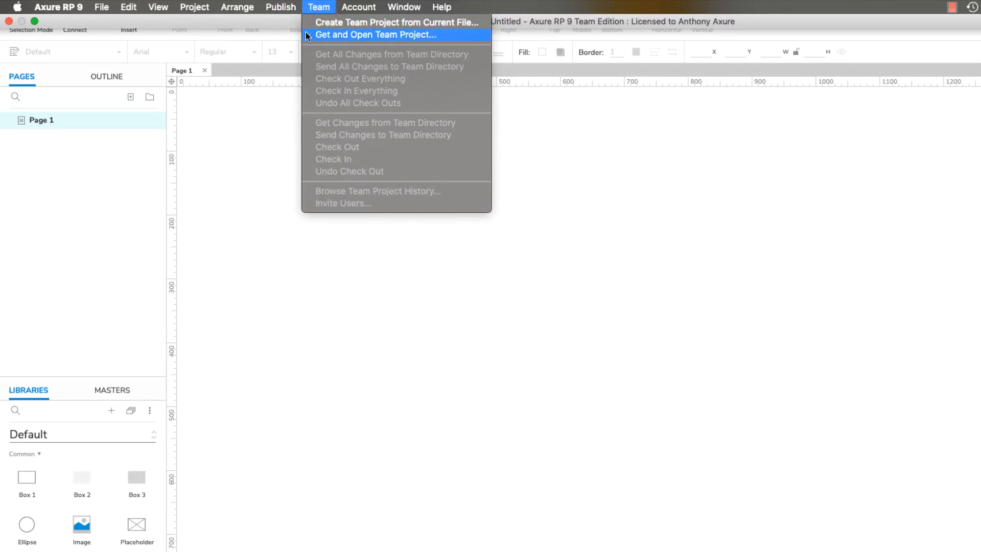
pyautogui.click(373, 35)
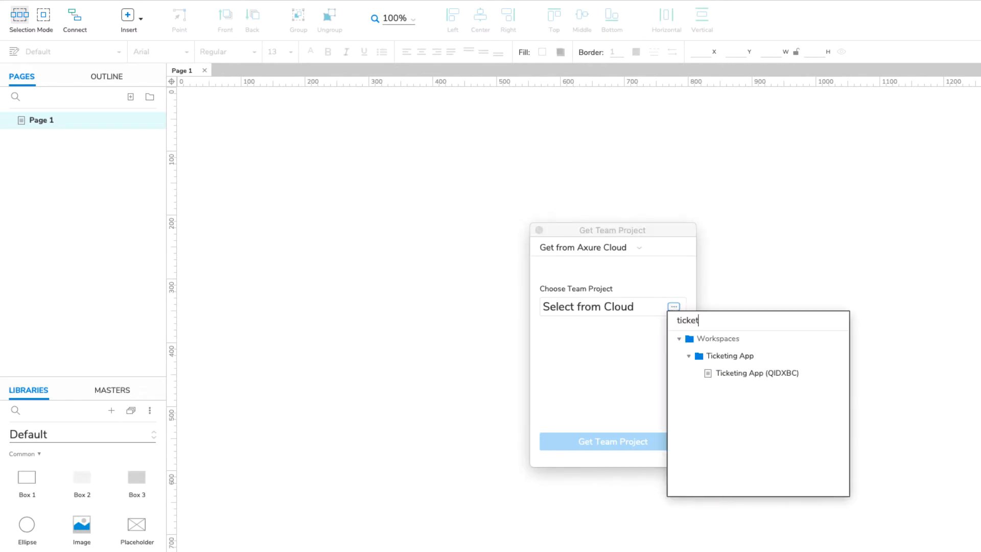
pyautogui.click(733, 375)
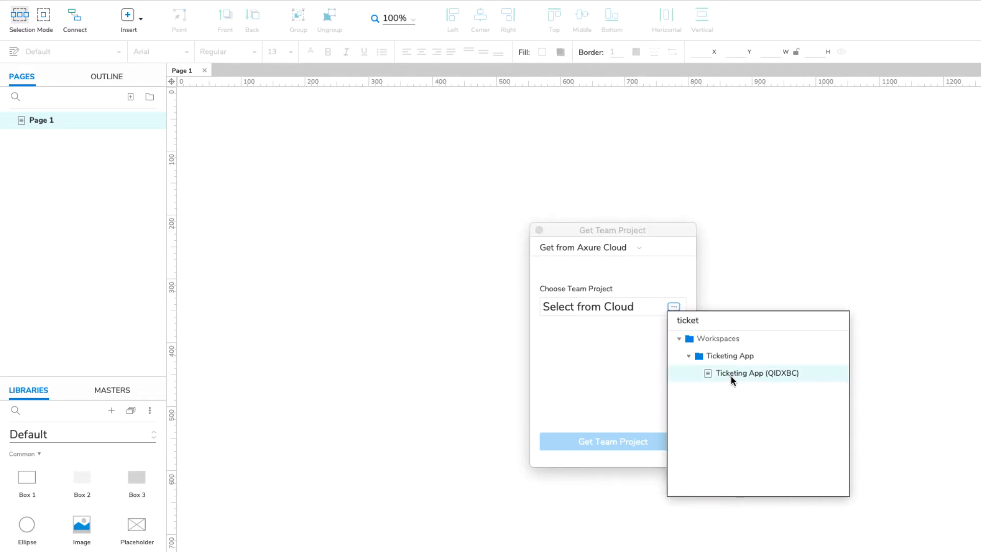
pyautogui.click(756, 372)
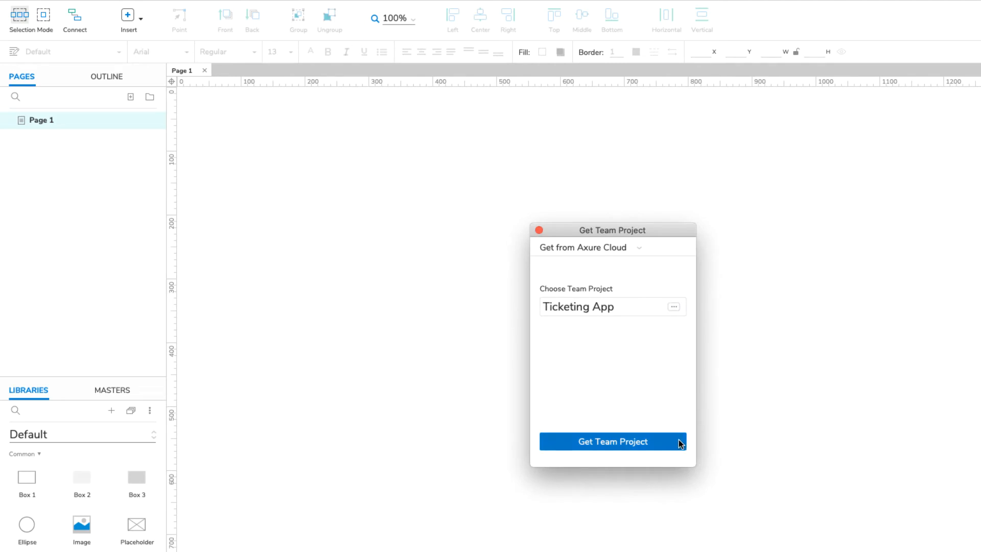
pyautogui.click(612, 441)
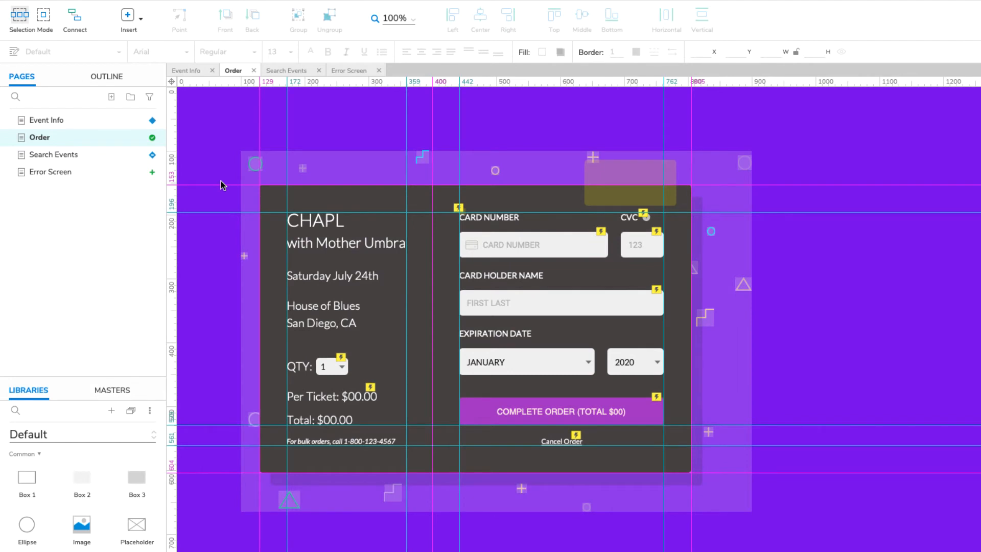
pyautogui.moveTo(200, 135)
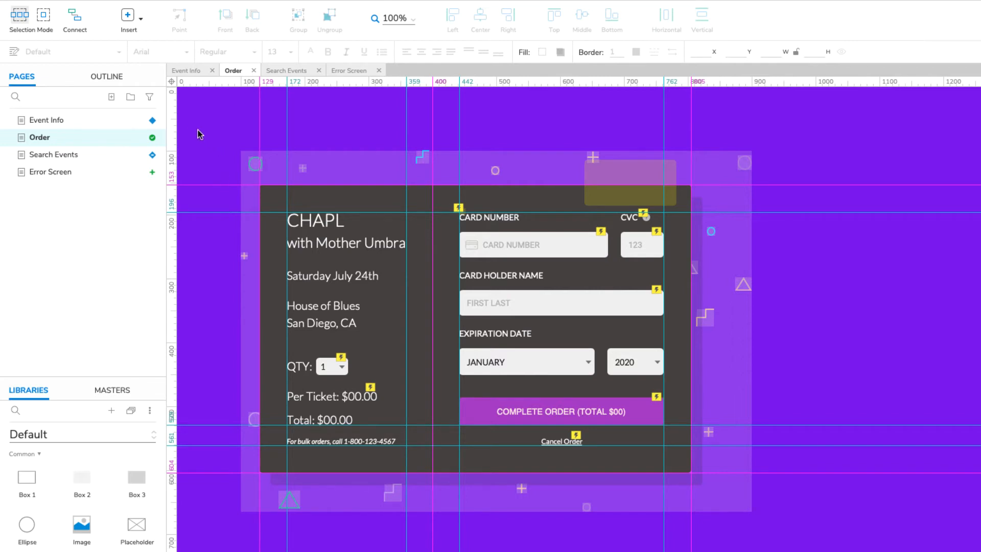
pyautogui.click(151, 120)
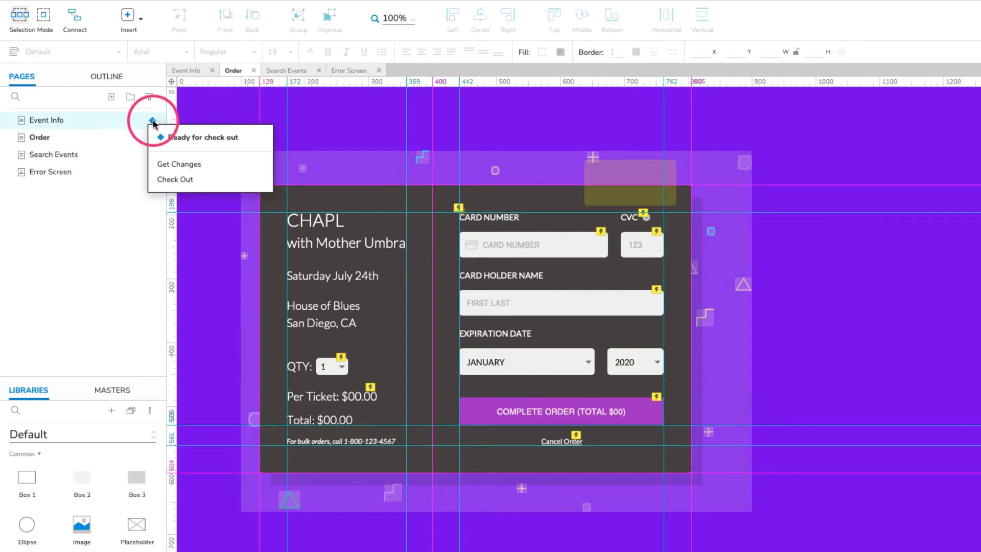
pyautogui.click(151, 120)
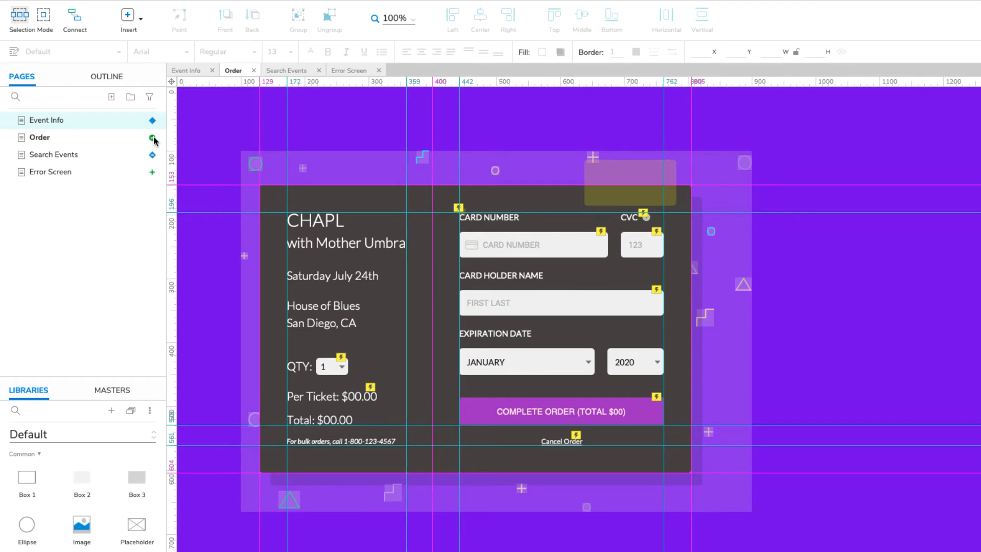
pyautogui.click(151, 137)
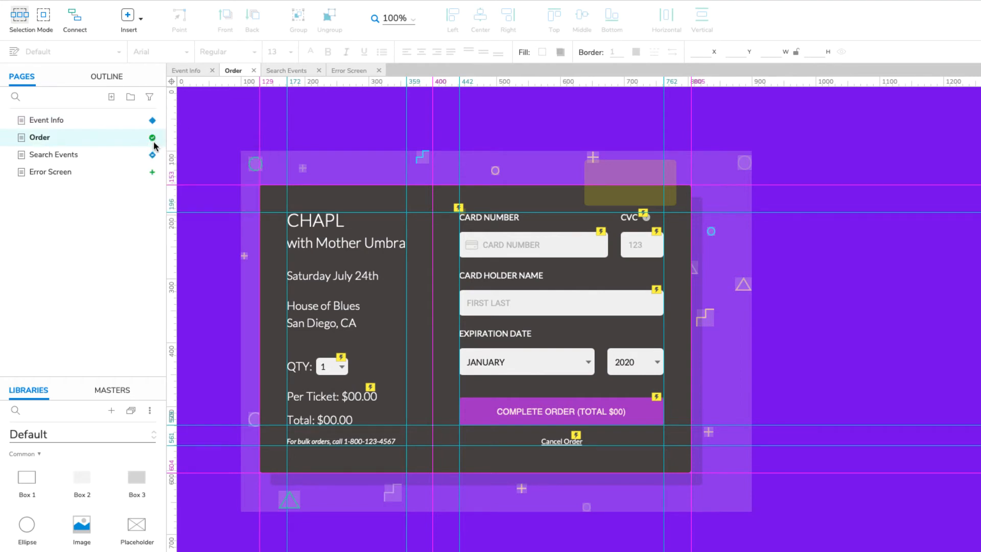
pyautogui.click(151, 155)
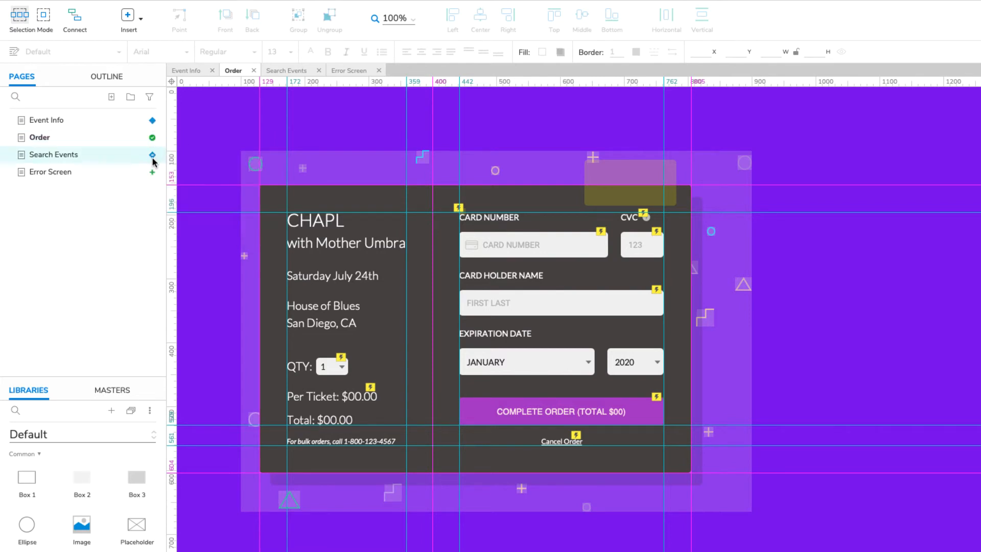
pyautogui.click(151, 172)
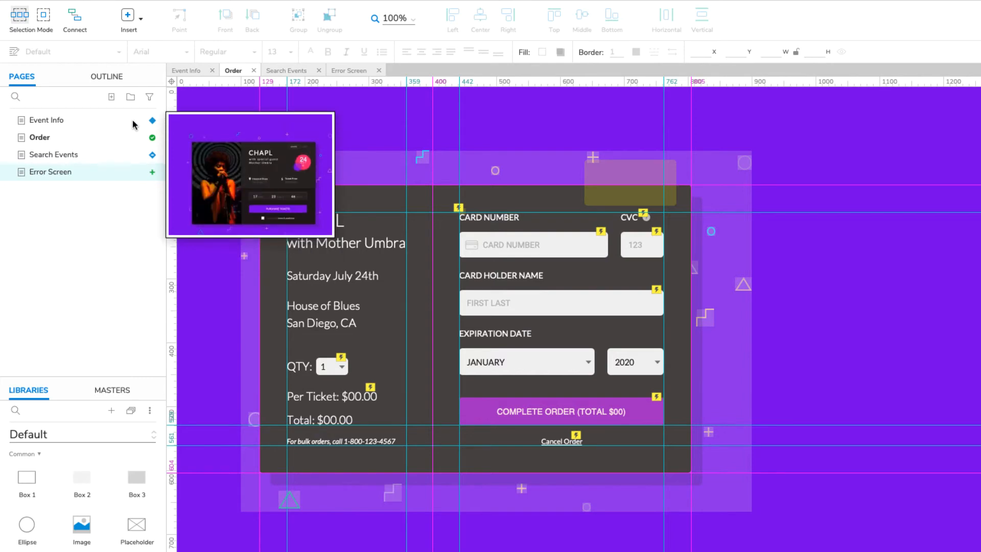
# View the Event Info page and the Purchase Tickets button's interactions.
pyautogui.click(45, 120)
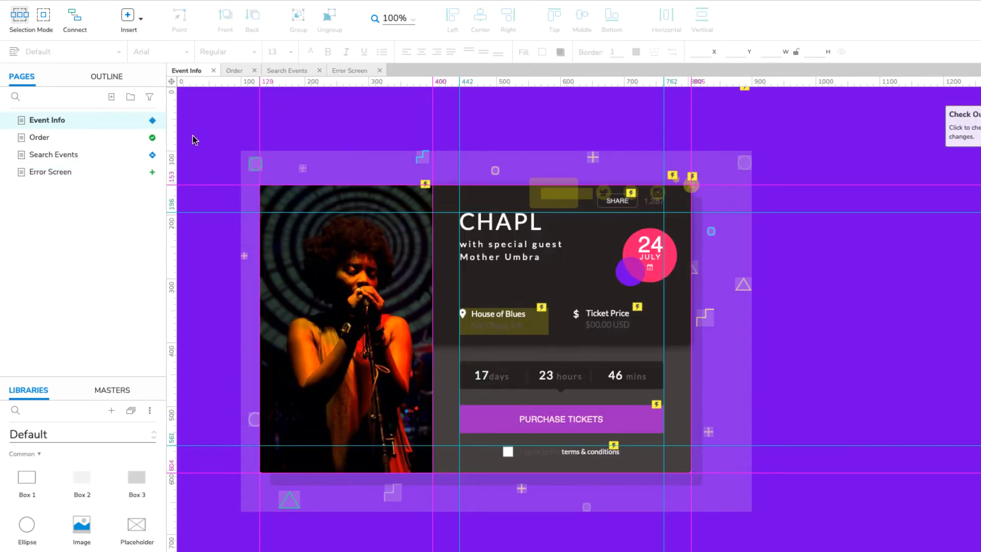
pyautogui.click(343, 331)
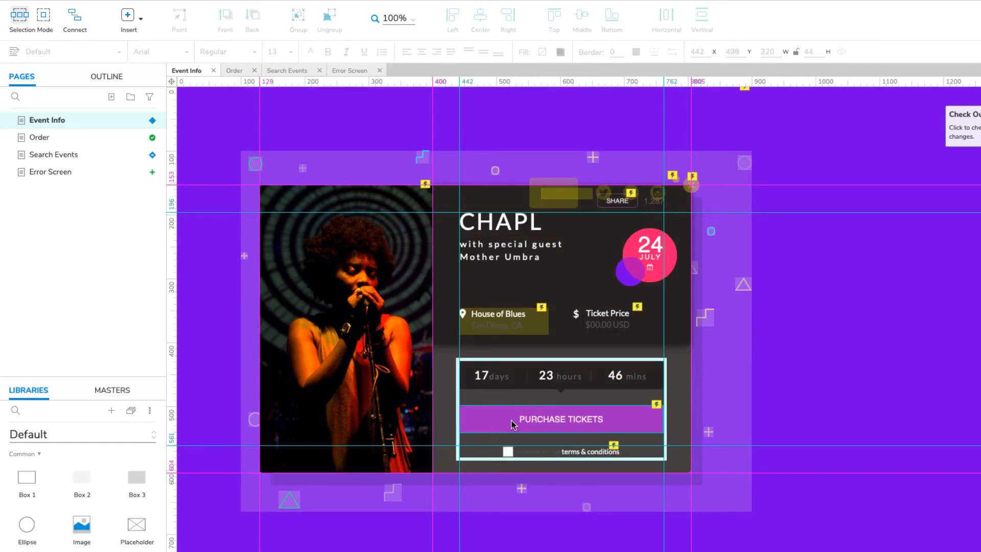
pyautogui.click(561, 419)
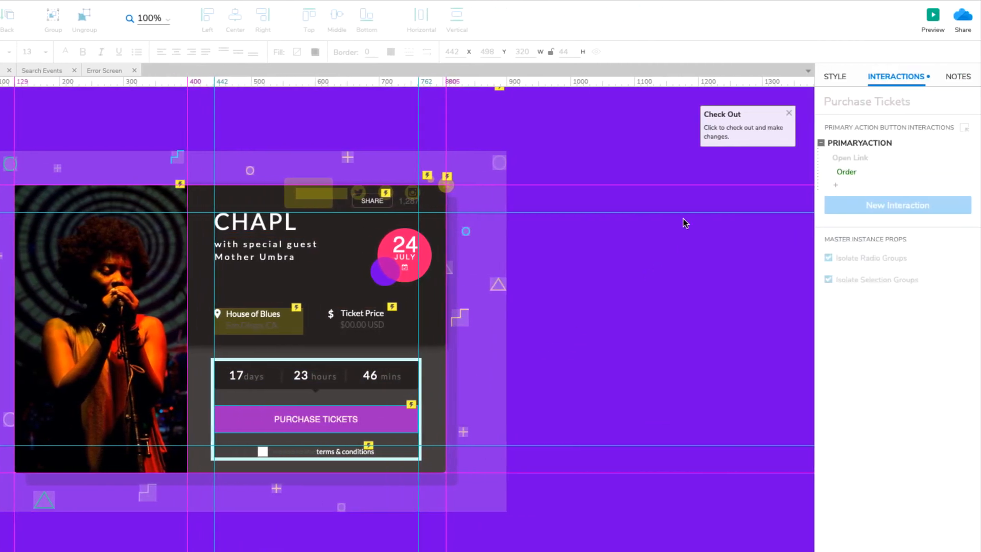
pyautogui.moveTo(721, 149)
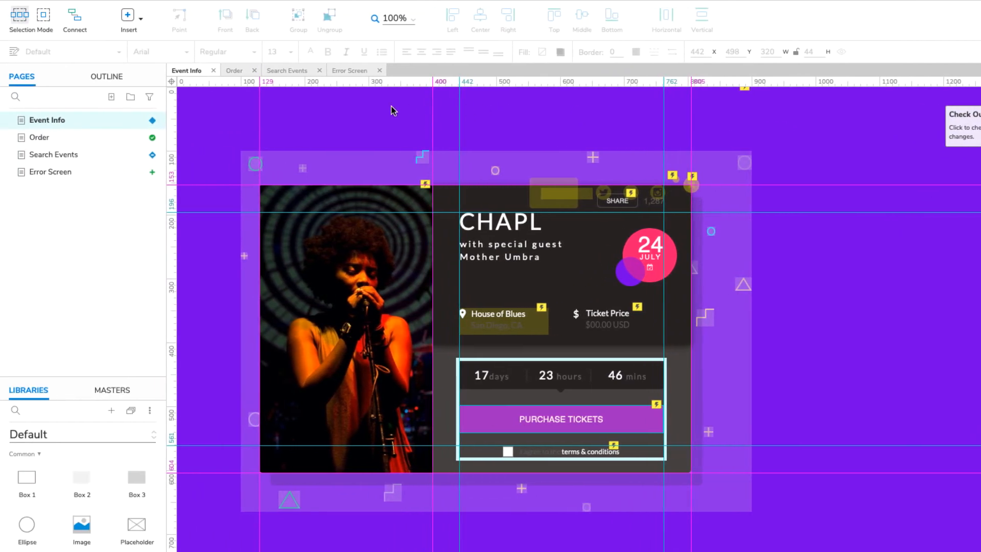
# Check out the Event Info page from its Pages panel status icon.
pyautogui.click(151, 120)
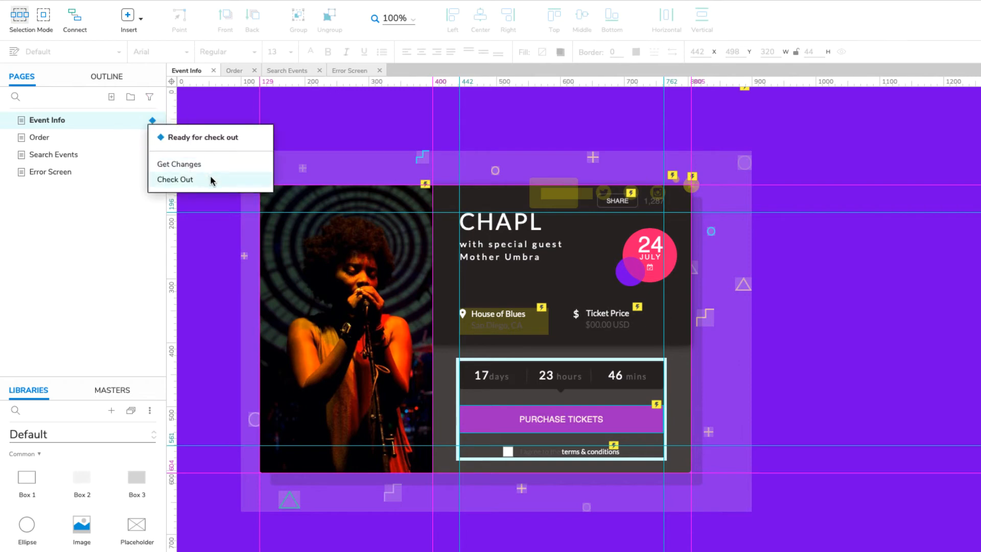
pyautogui.click(175, 179)
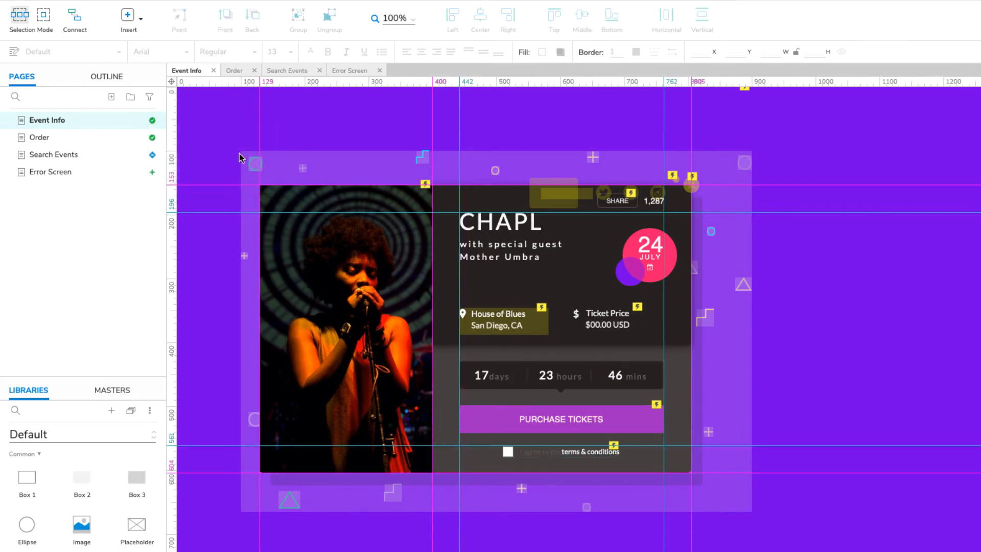
pyautogui.click(151, 121)
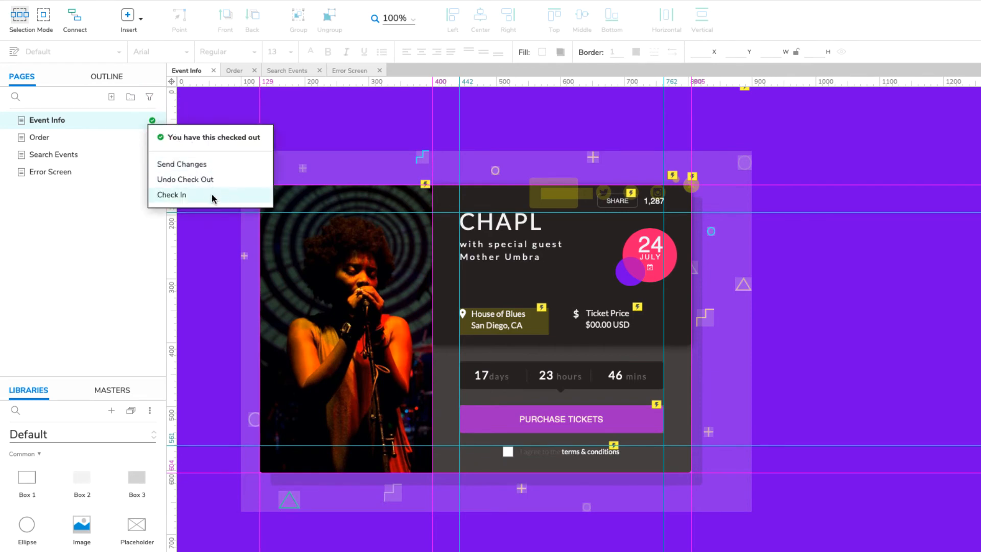
pyautogui.click(172, 194)
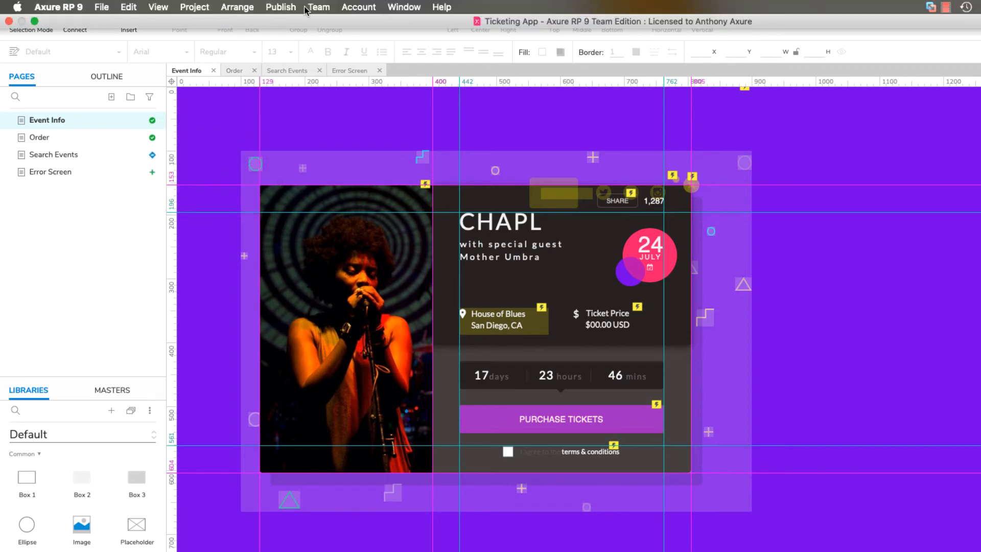
# Check in everything with notes about the changed font colour and new error screen.
pyautogui.click(318, 7)
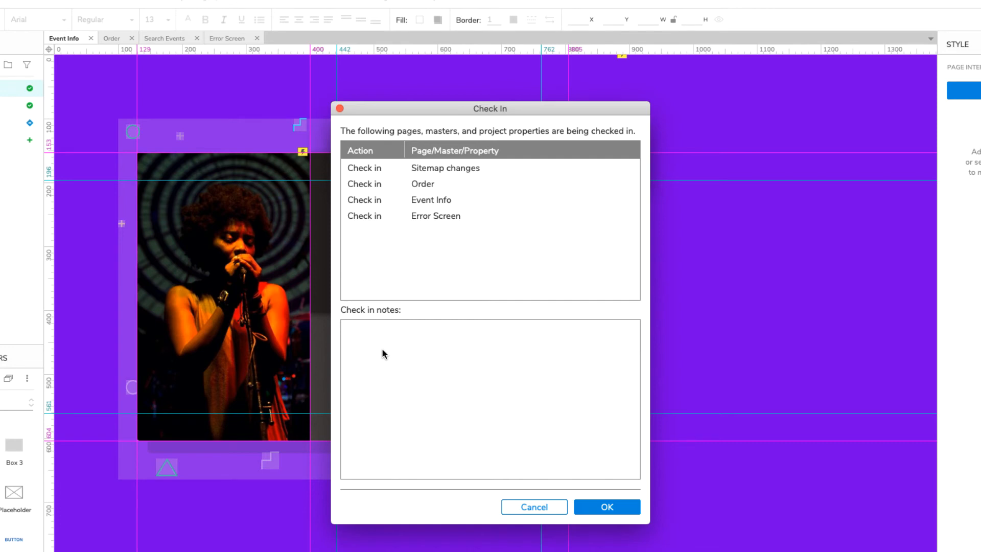
pyautogui.write('Changed')
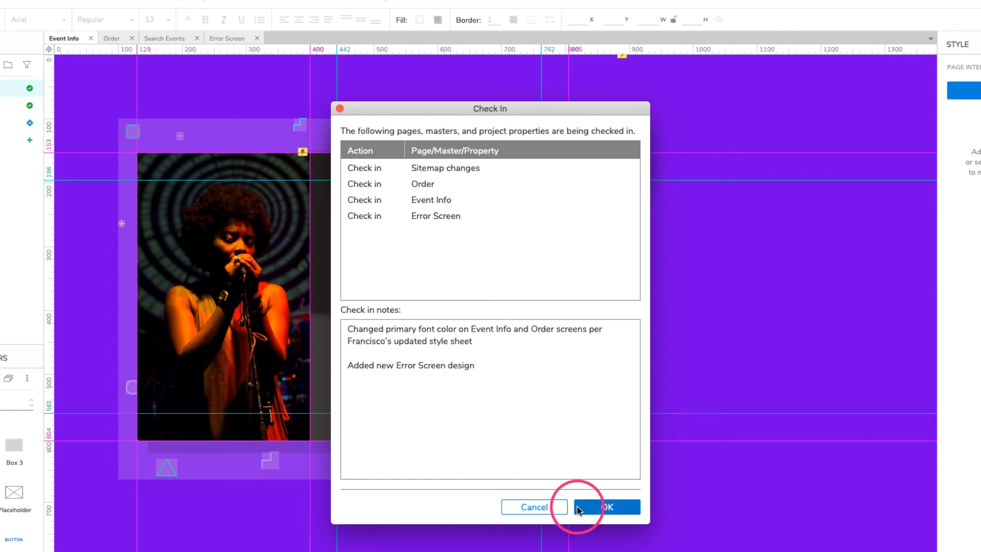
pyautogui.click(606, 506)
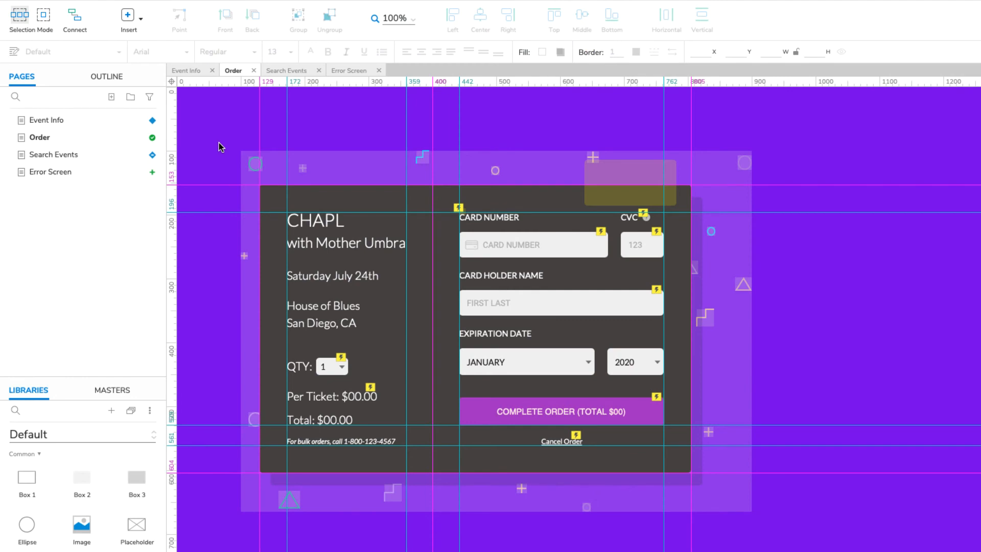
pyautogui.moveTo(164, 139)
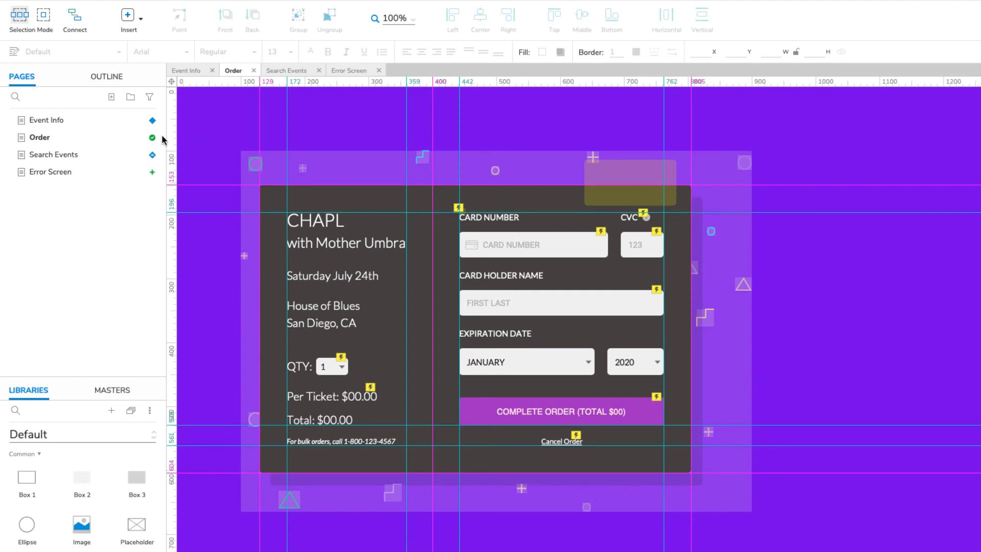
# Check in the remaining pages from their Pages panel status icons.
pyautogui.click(152, 137)
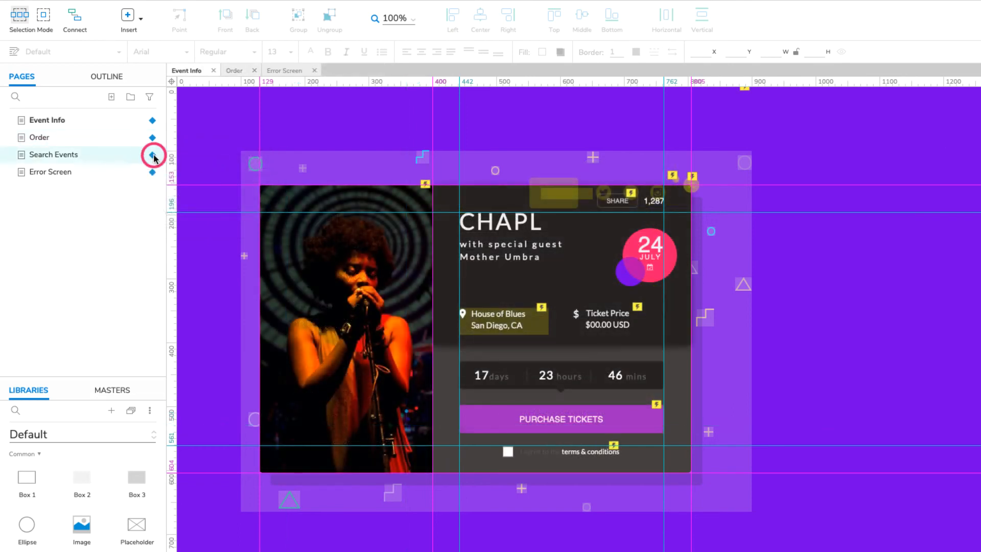
pyautogui.click(151, 156)
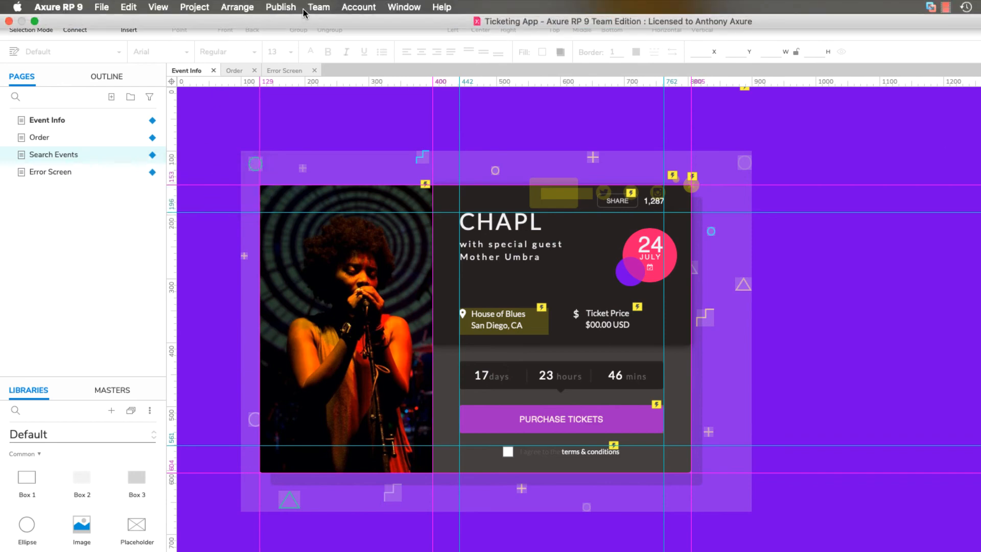
# Get all changes from the team directory.
pyautogui.click(318, 6)
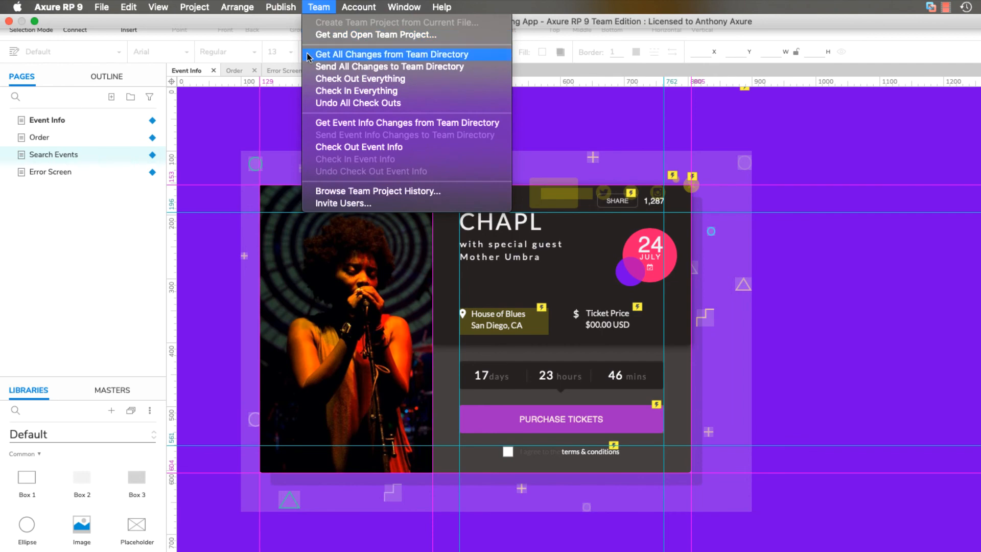
pyautogui.click(394, 54)
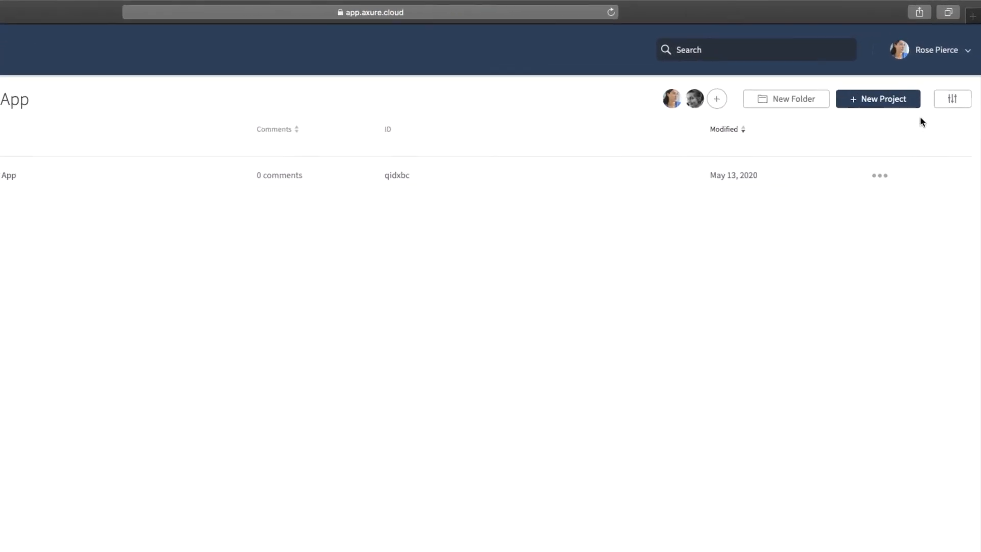
# Go to Notifications from the account dropdown to reach the Notification Center.
pyautogui.click(941, 49)
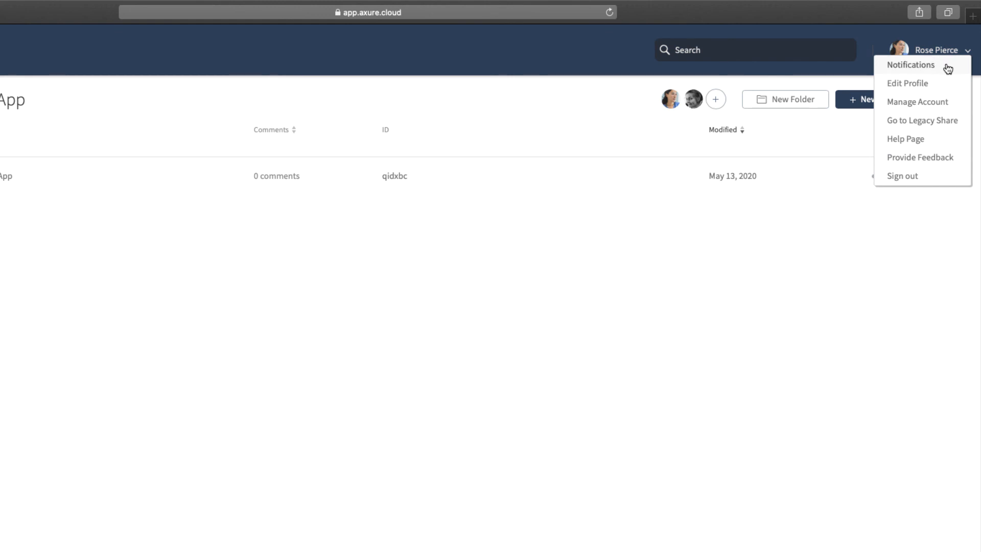
pyautogui.click(911, 65)
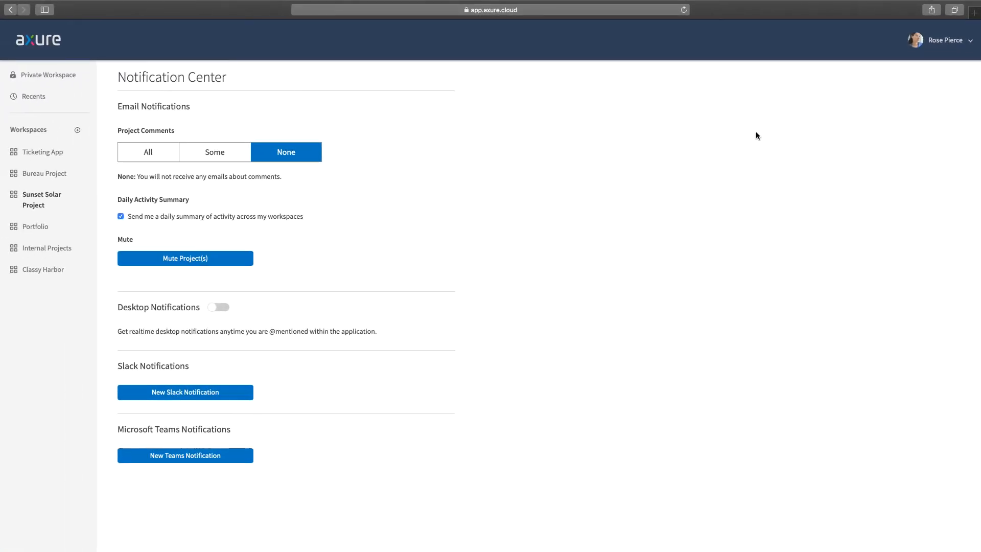
pyautogui.moveTo(551, 159)
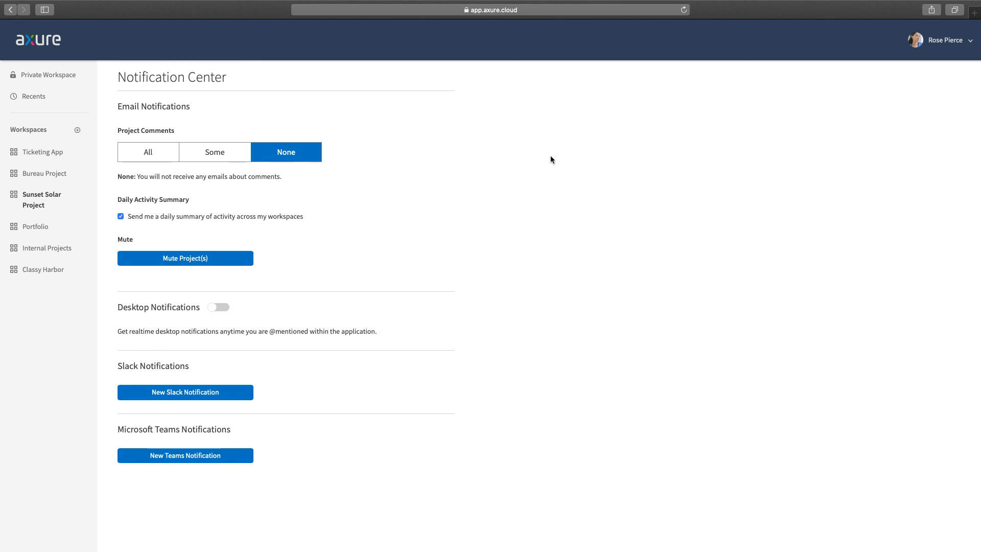